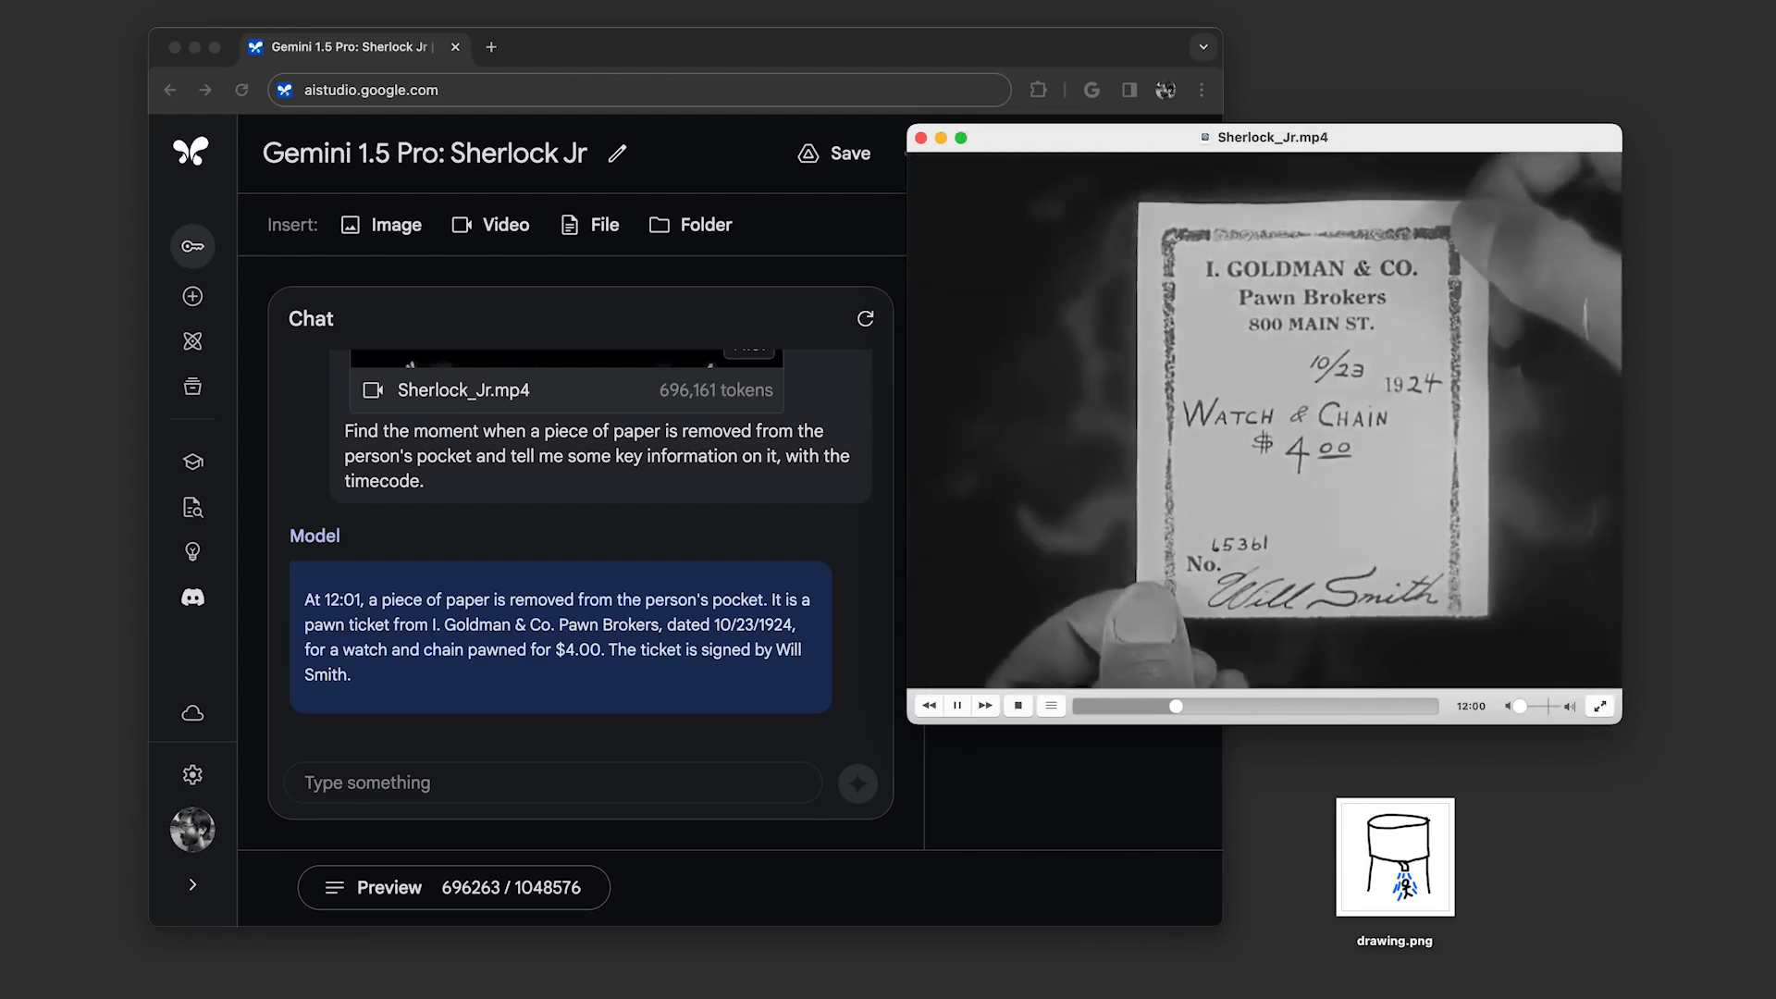
{"action": "left_click", "coordinate": [958, 705]}
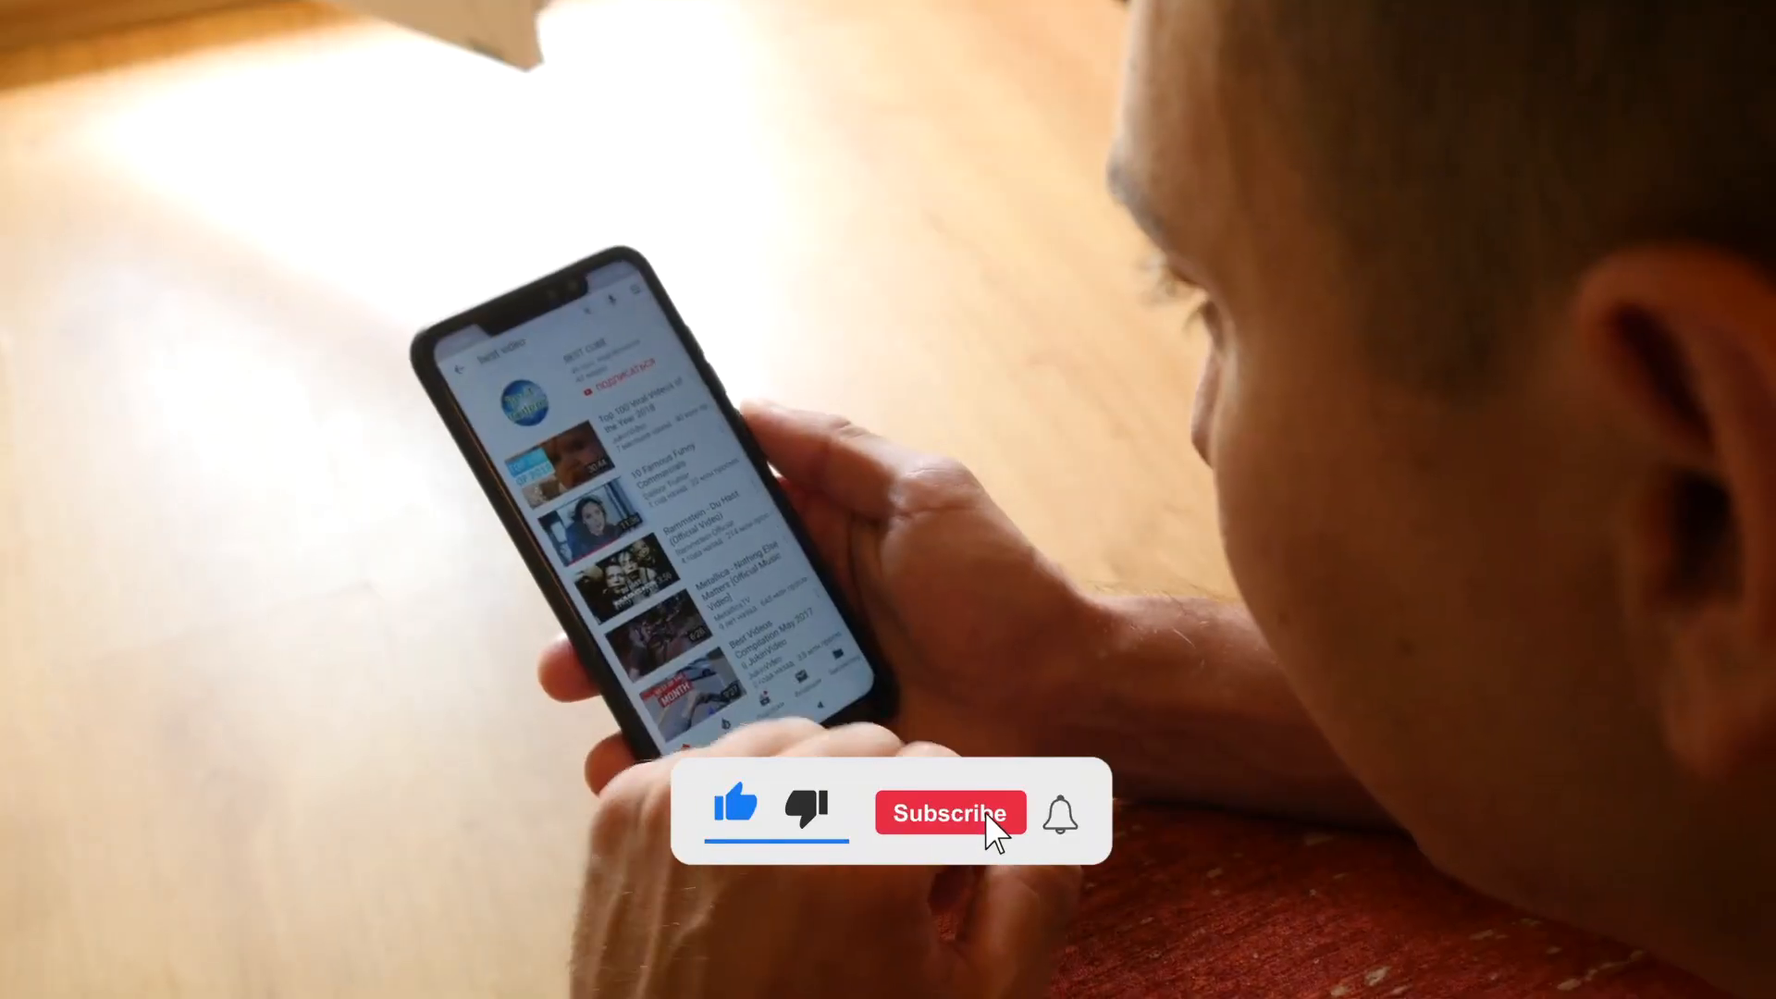
{"action": "left_click", "coordinate": [949, 812]}
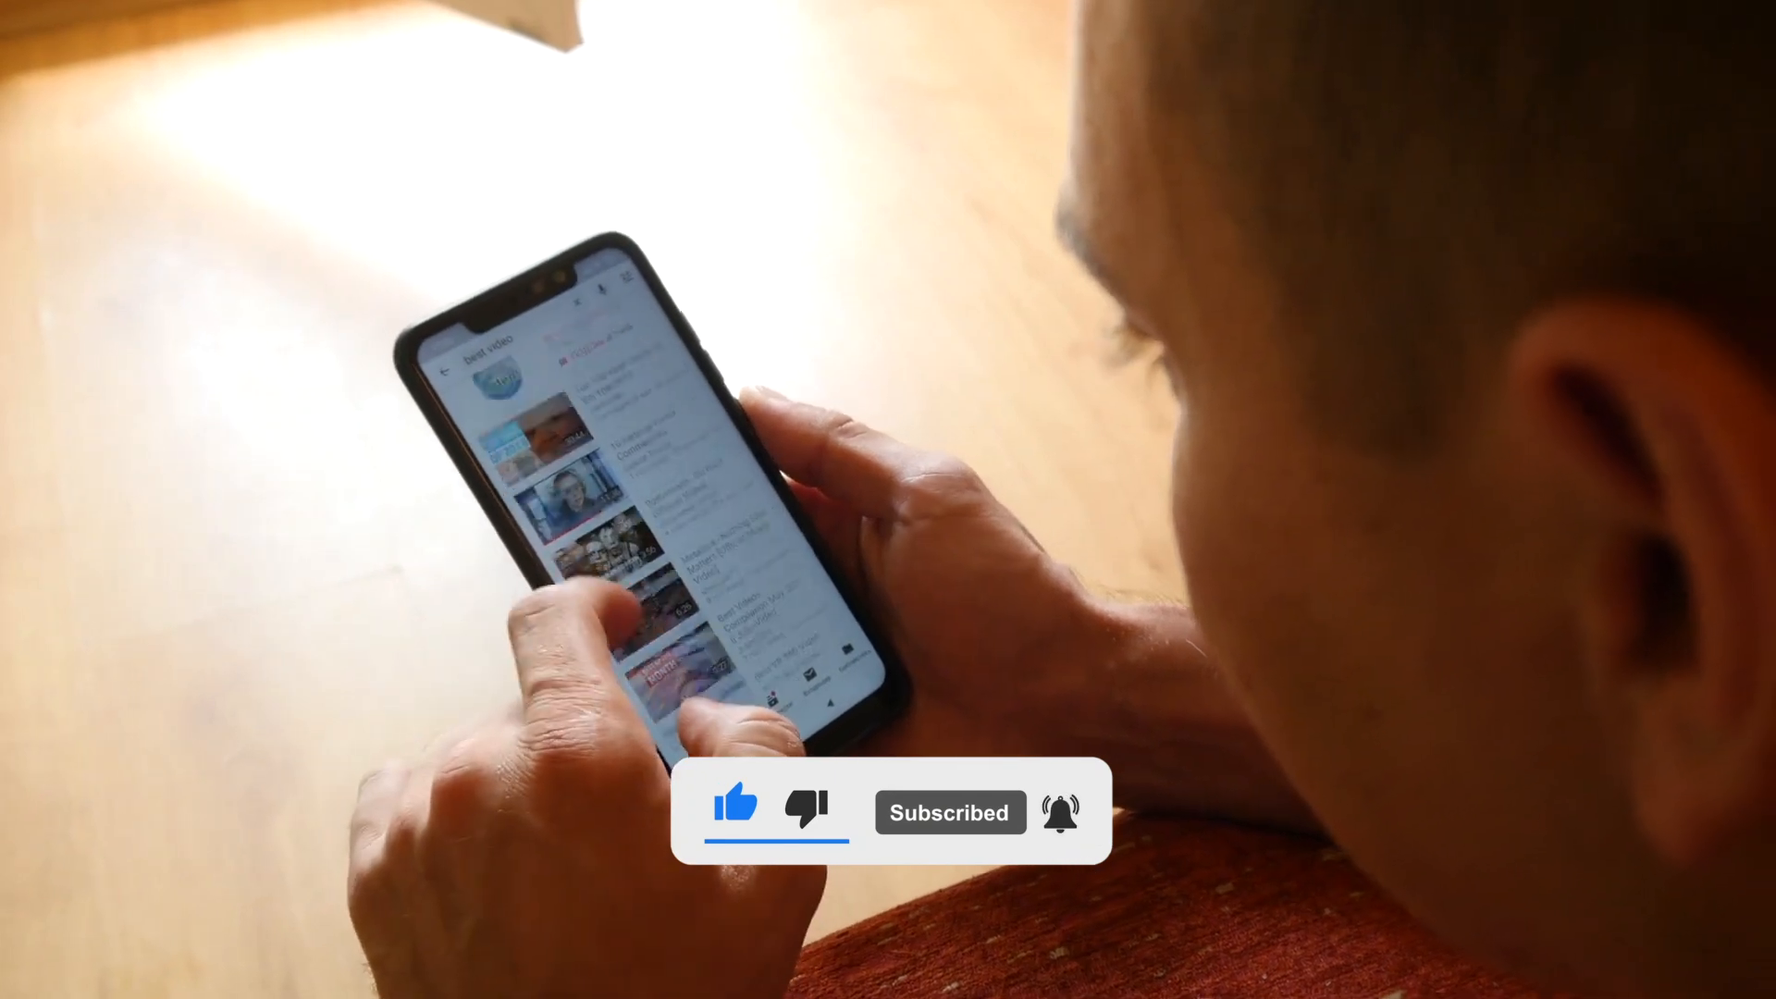